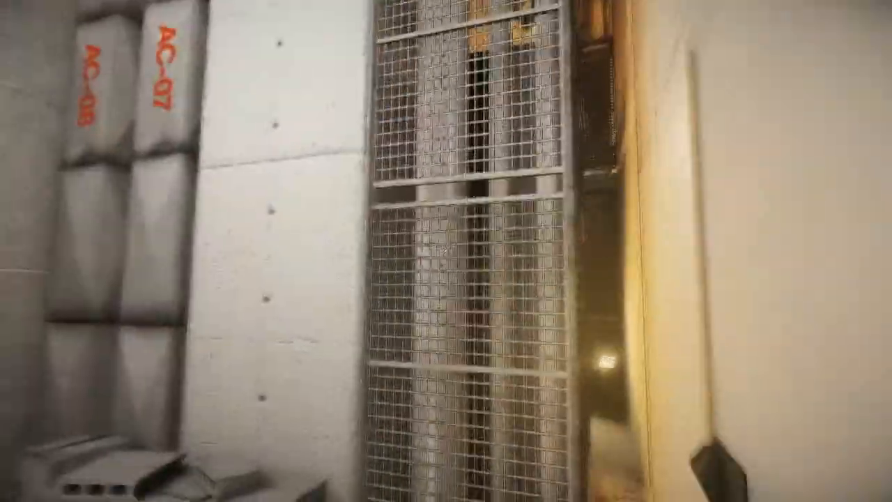
pyautogui.moveTo(446, 251)
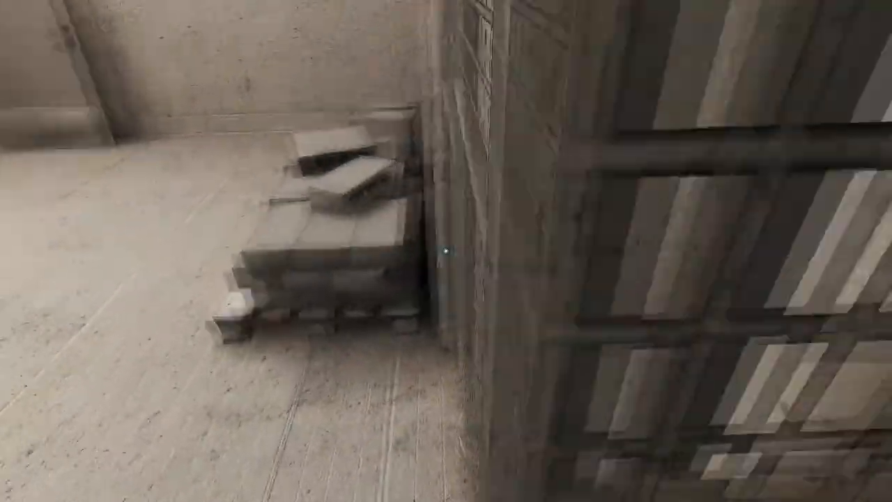
pyautogui.moveTo(447, 251)
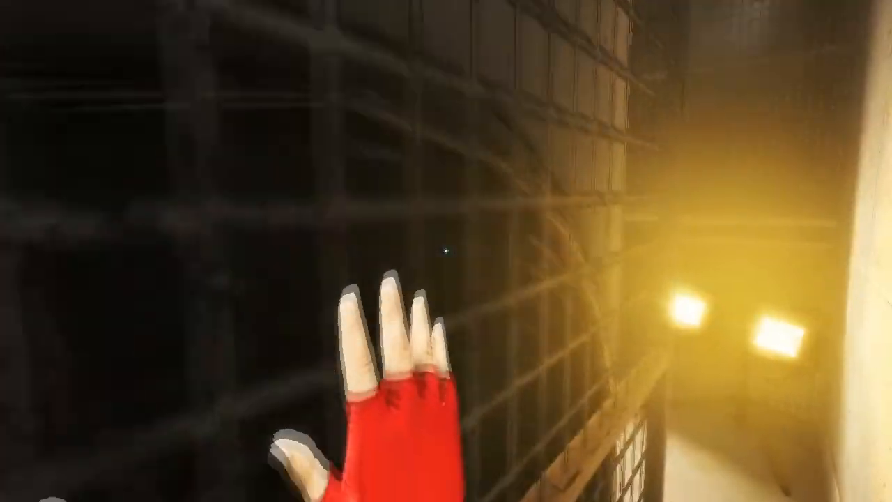